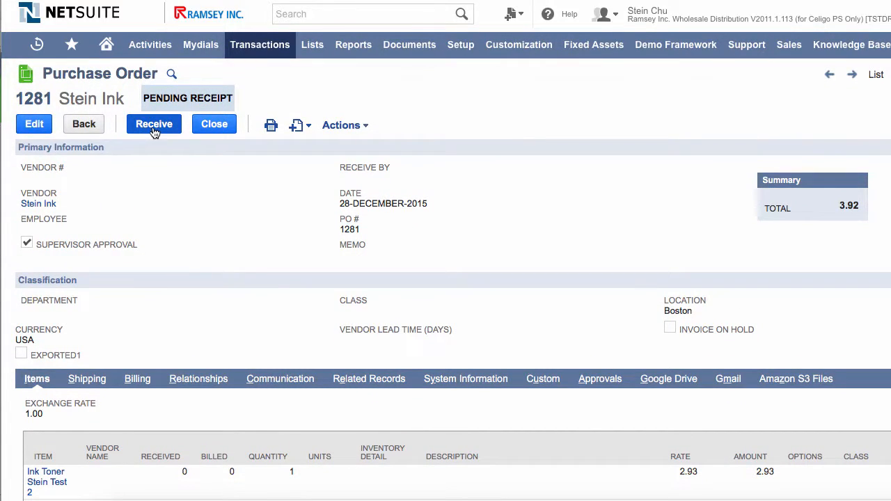
# Receive purchase order 1281 and view the new item receipt's two ink toner lines
pyautogui.click(153, 124)
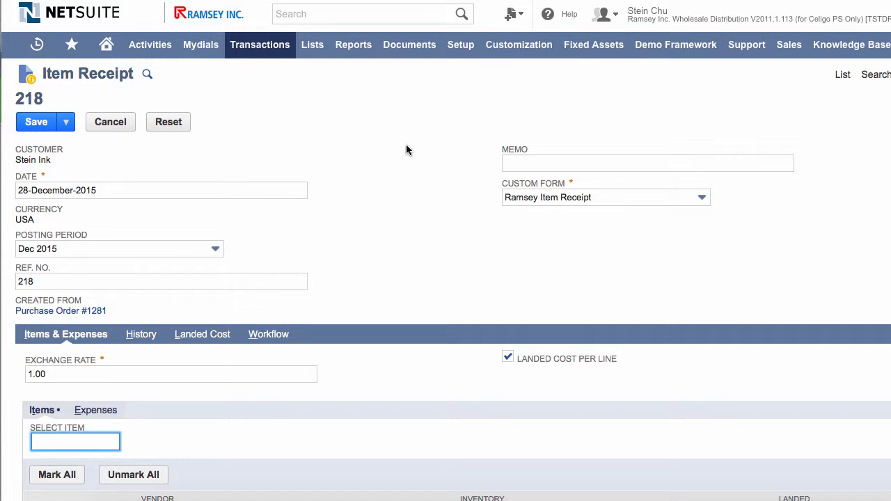
pyautogui.scroll(-3)
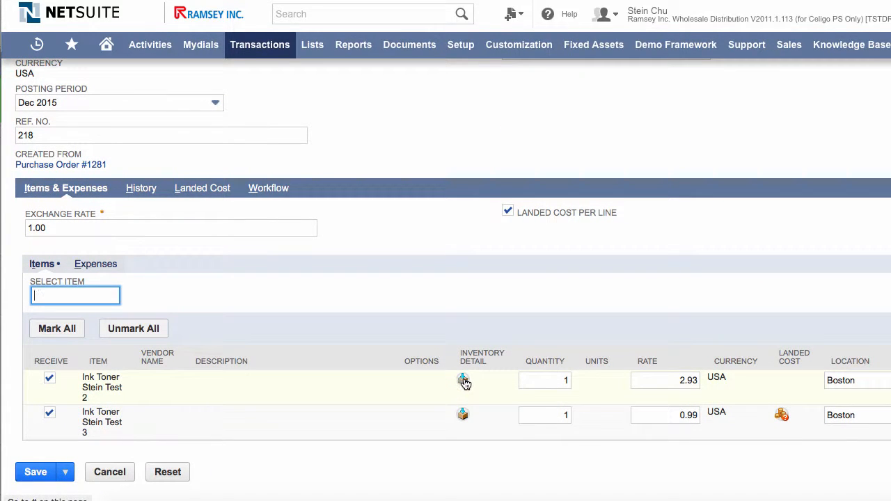
# Assign bin 1001 with quantity 1 to Ink Toner Stein Test 2 in its inventory detail
pyautogui.click(463, 382)
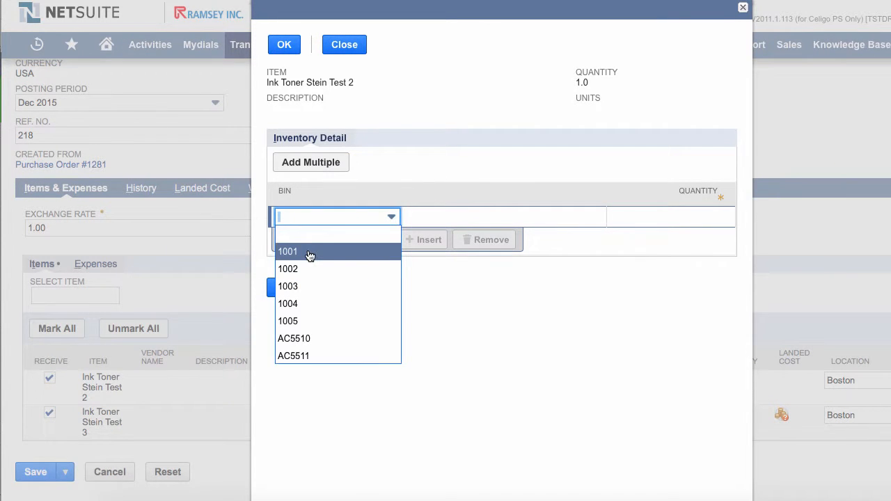
pyautogui.click(286, 251)
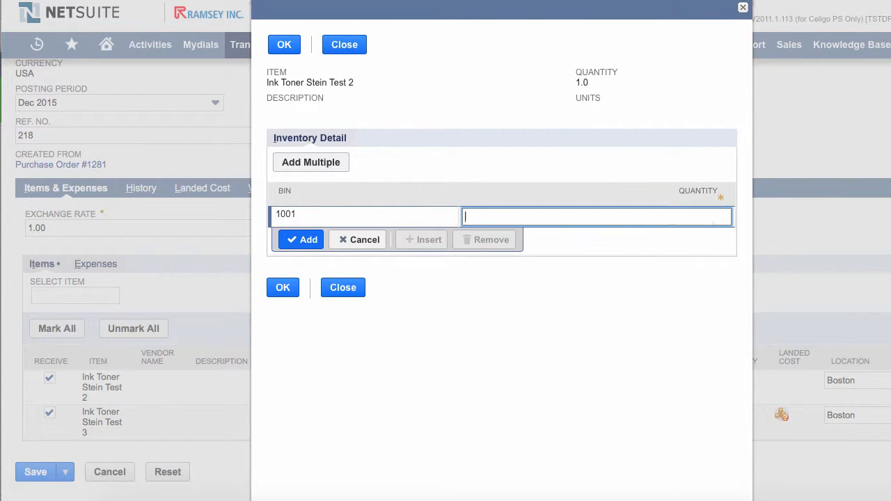
pyautogui.click(282, 287)
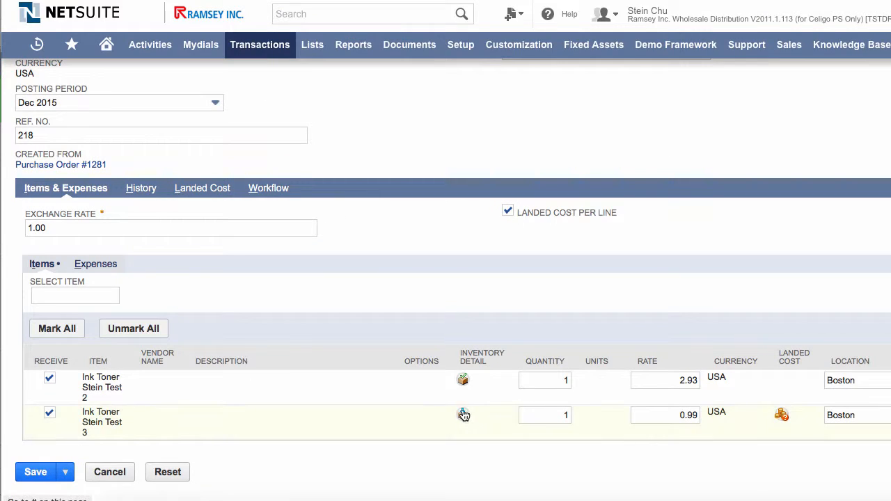
# Assign bin 1002 with quantity 1 to Ink Toner Stein Test 3 in its inventory detail
pyautogui.click(463, 415)
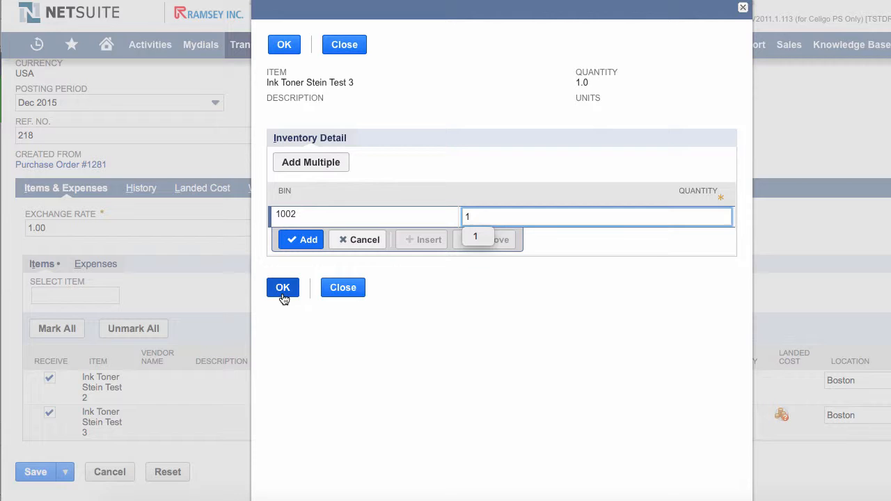
pyautogui.click(300, 240)
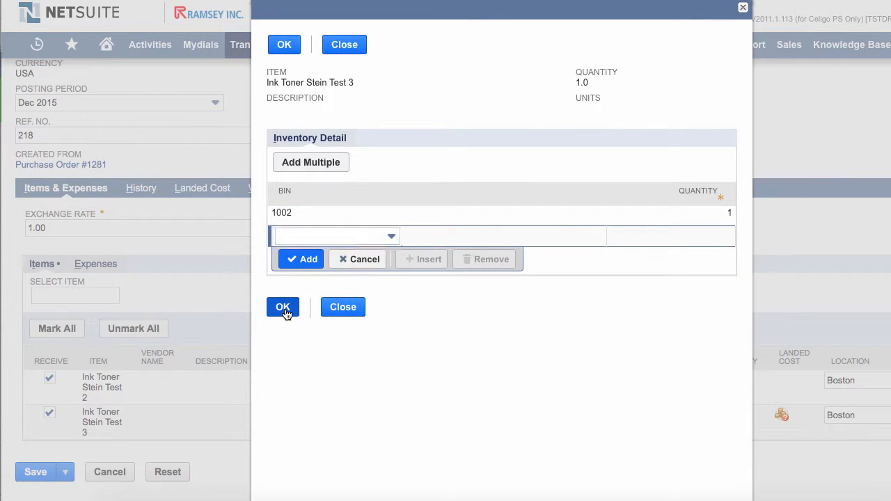
pyautogui.click(282, 308)
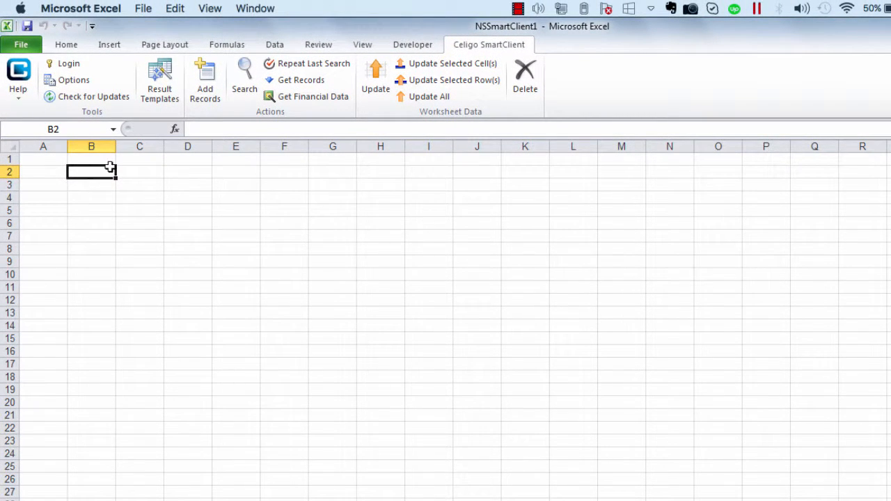
# Load the Receive PO (Item Receipt) results template and view its Tran Id and Created From columns
pyautogui.click(159, 81)
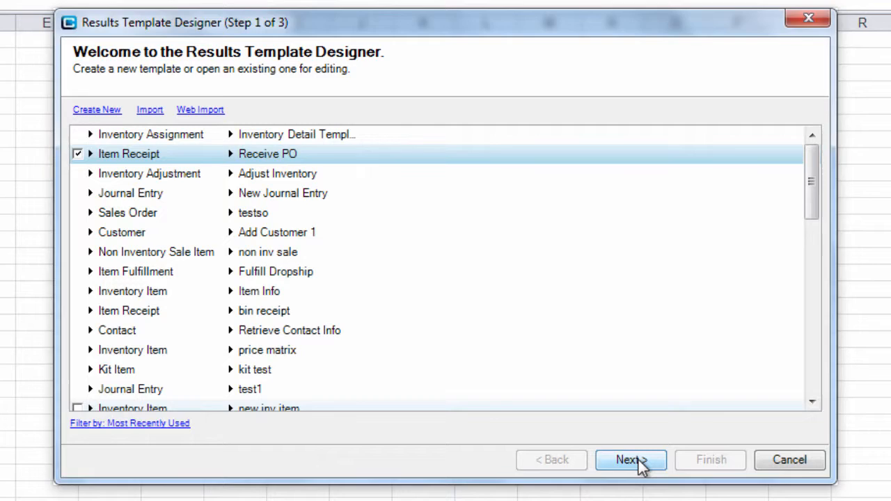
pyautogui.click(629, 459)
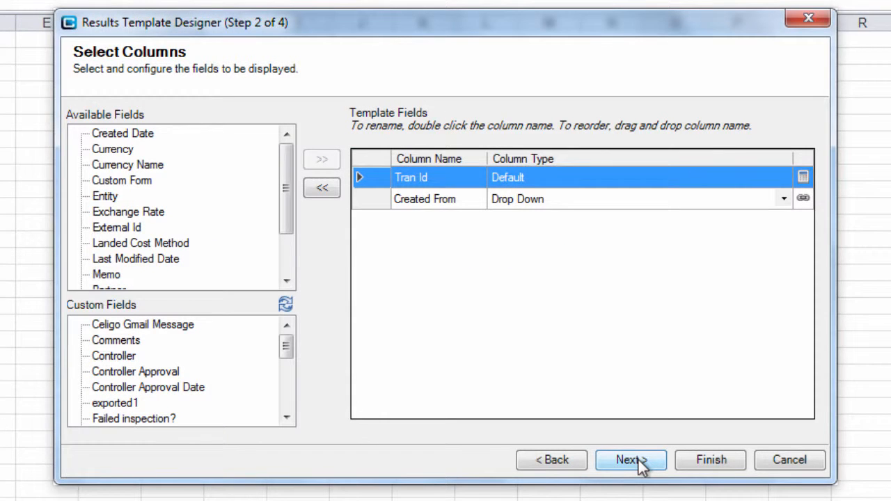
pyautogui.moveTo(318, 308)
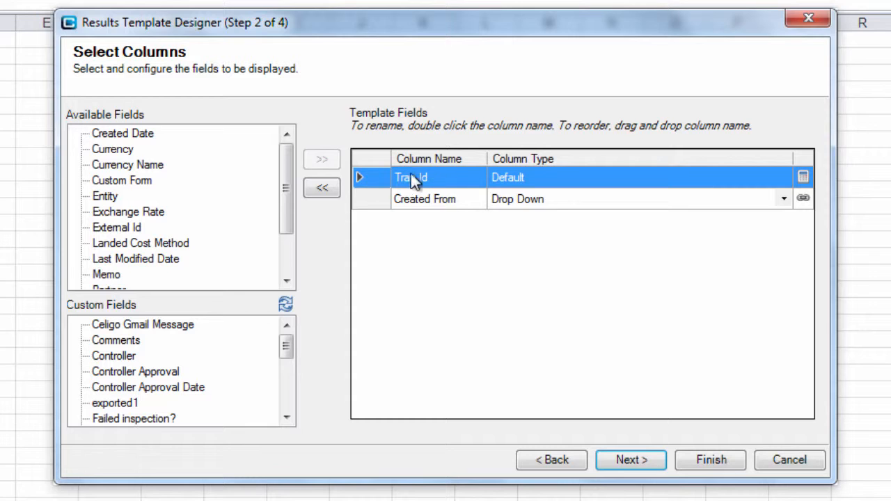
pyautogui.moveTo(313, 251)
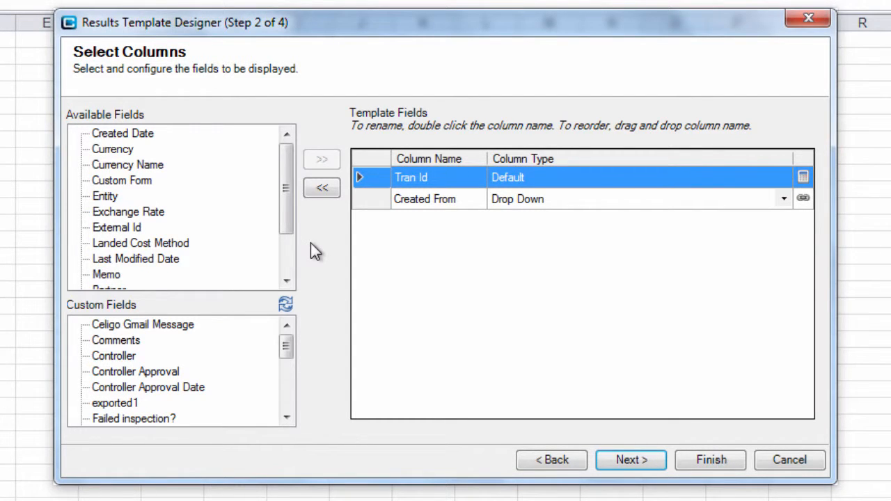
pyautogui.moveTo(361, 244)
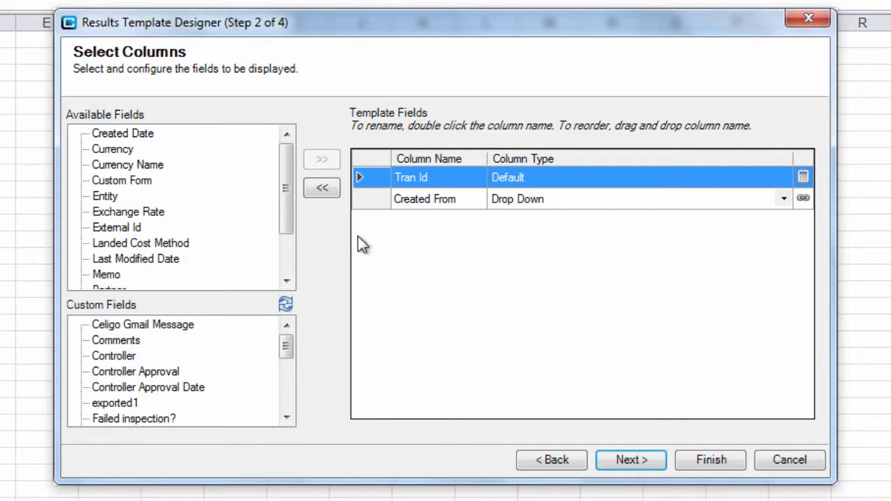
pyautogui.moveTo(449, 250)
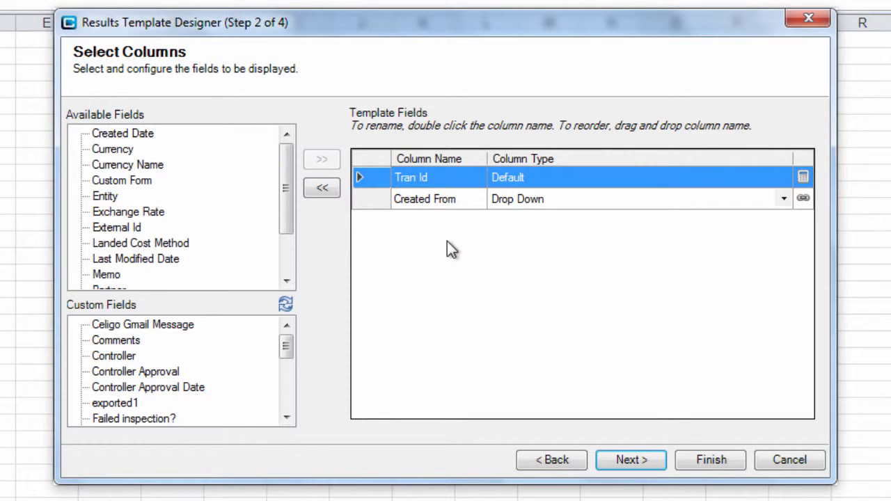
# Review the Item List sub-list columns, then cancel out of the template designer unchanged
pyautogui.click(630, 460)
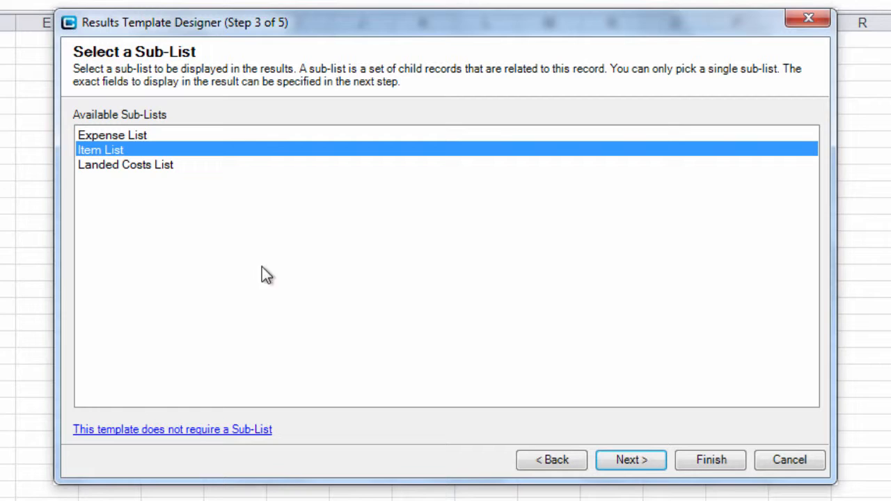
pyautogui.moveTo(104, 162)
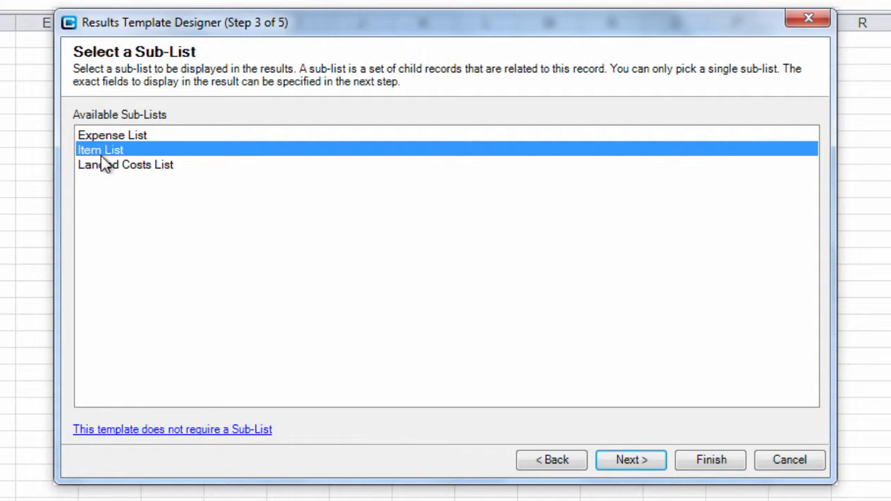
pyautogui.click(629, 459)
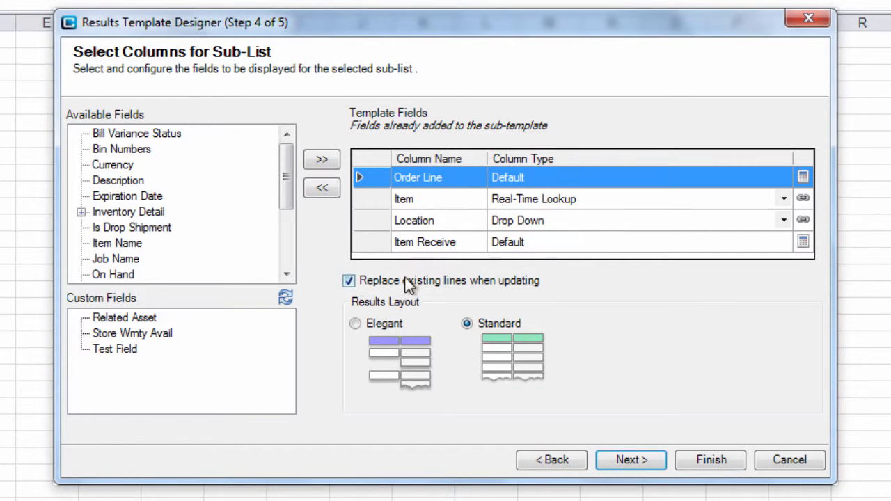
pyautogui.moveTo(373, 230)
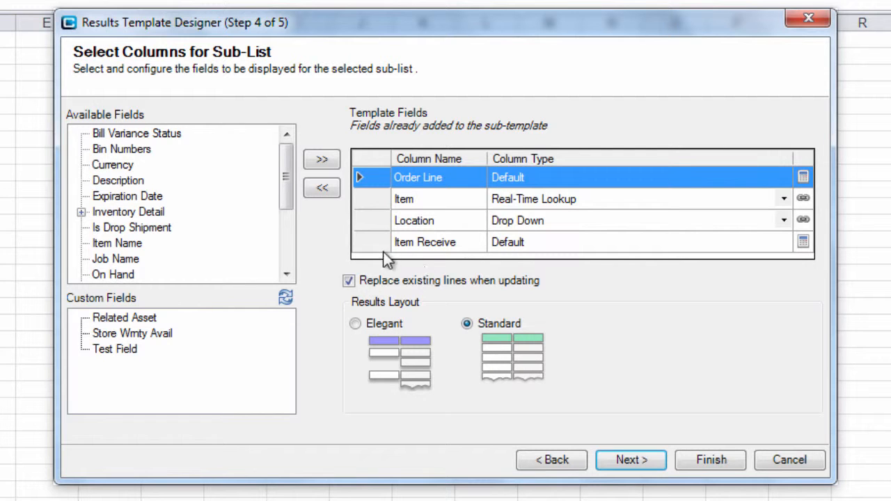
pyautogui.moveTo(376, 249)
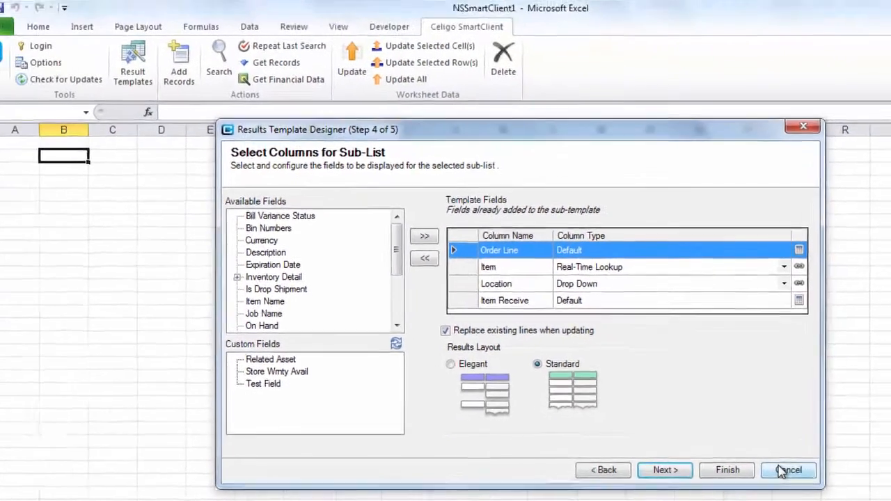
pyautogui.click(788, 471)
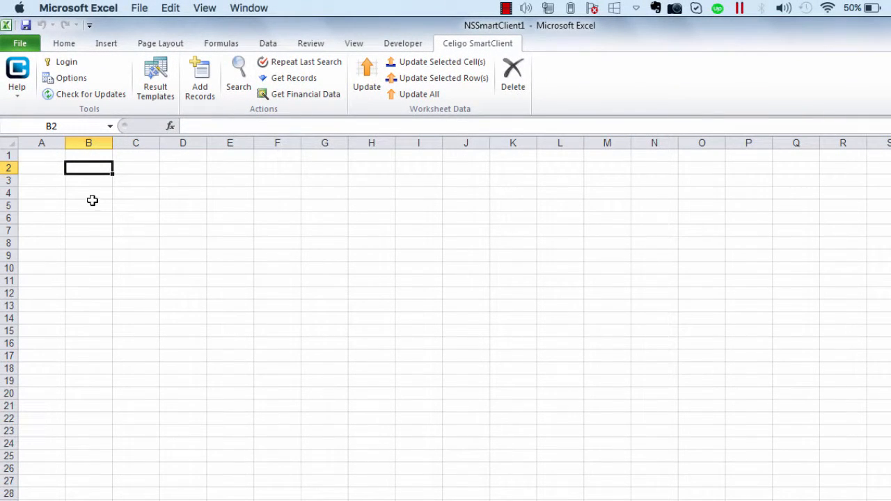
pyautogui.moveTo(72, 195)
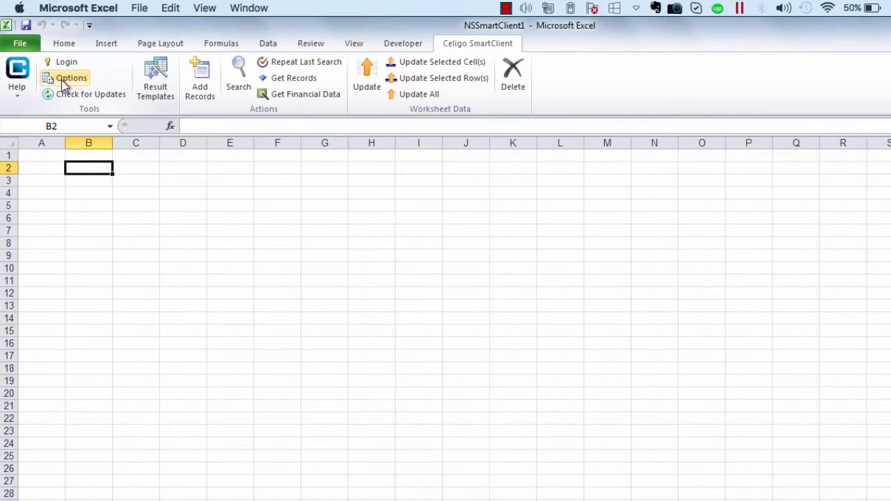
# View SmartClient Advanced User Settings showing advanced bin/numbered inventory support enabled
pyautogui.click(73, 78)
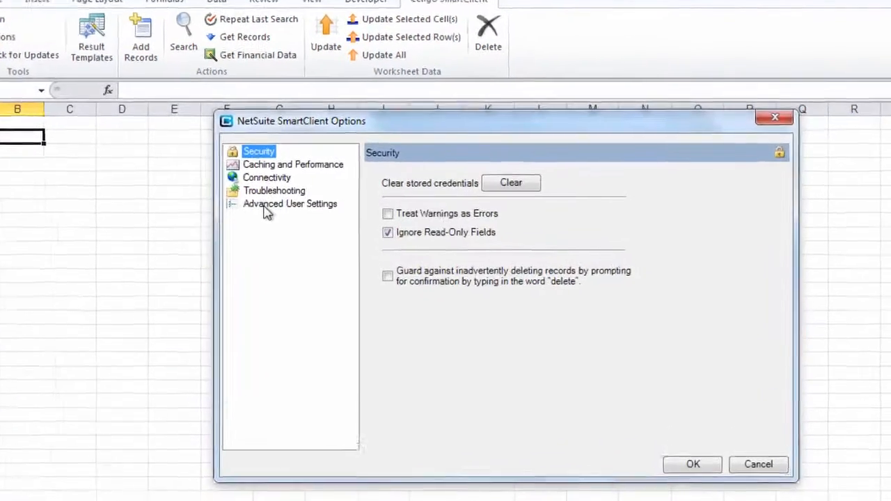
pyautogui.click(289, 204)
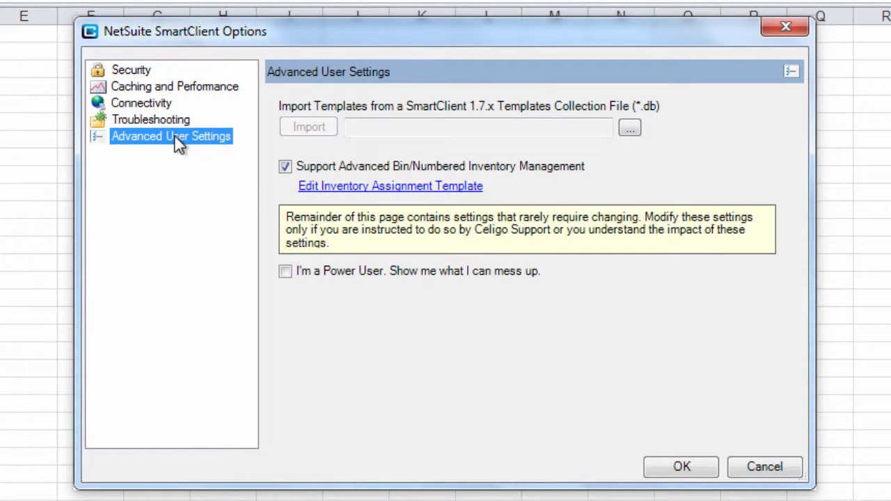
pyautogui.moveTo(418, 181)
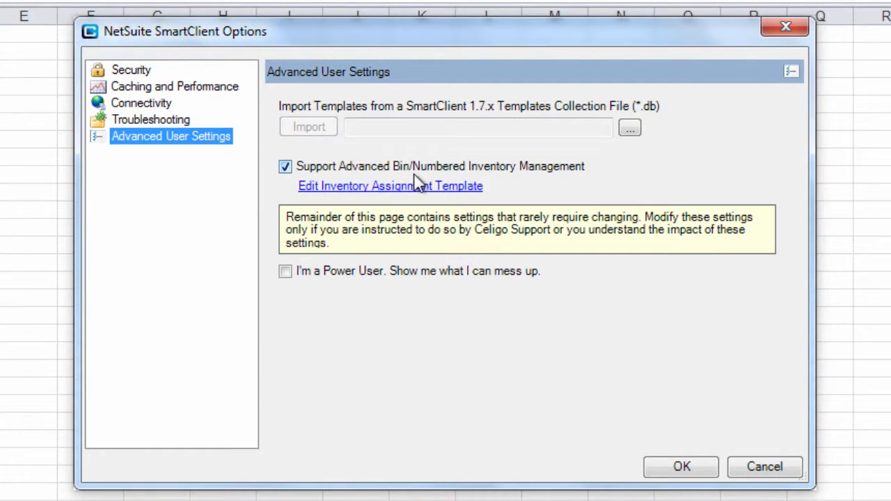
pyautogui.moveTo(313, 198)
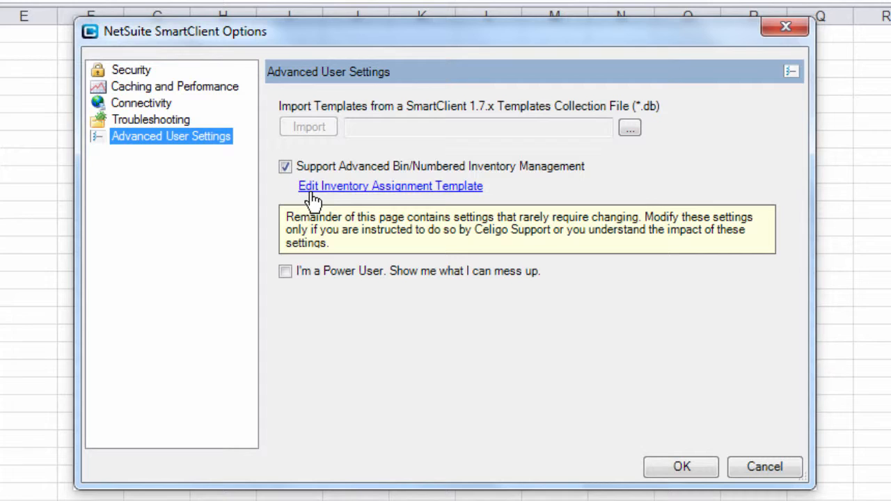
# Review the inventory assignment template, then choose Item Receipt in Add Records with two initial rows
pyautogui.click(390, 187)
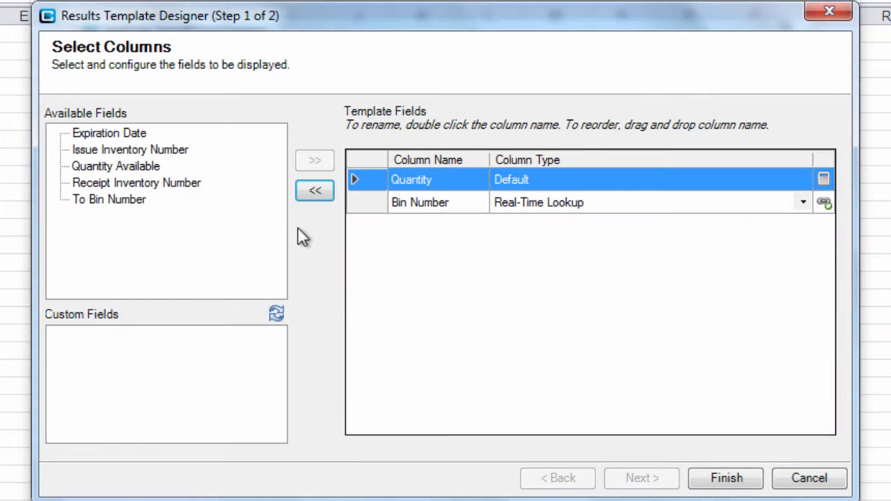
pyautogui.moveTo(369, 209)
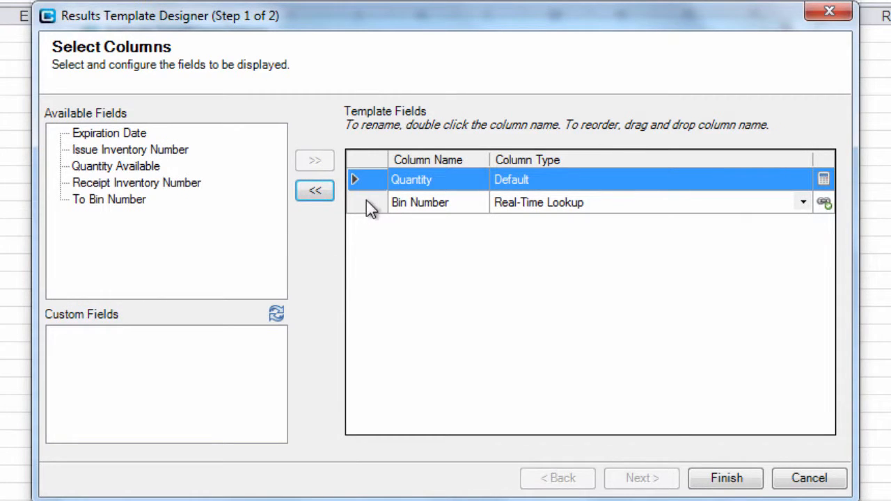
pyautogui.moveTo(373, 184)
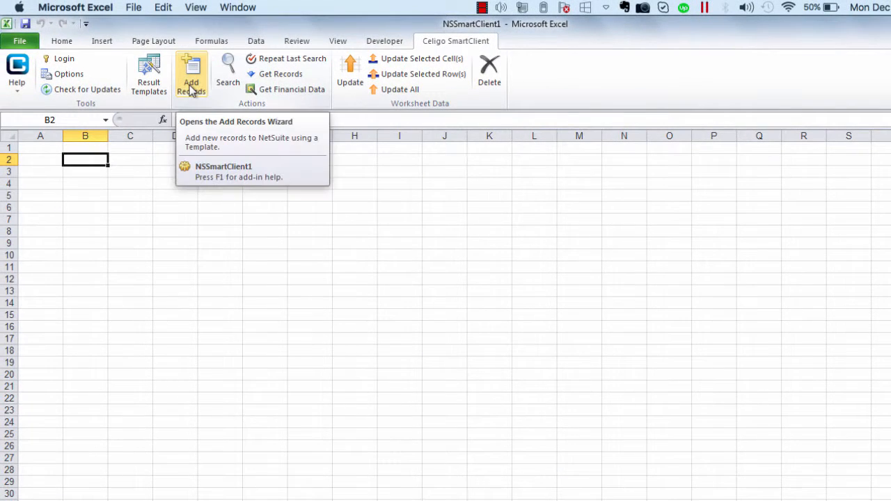
pyautogui.click(190, 72)
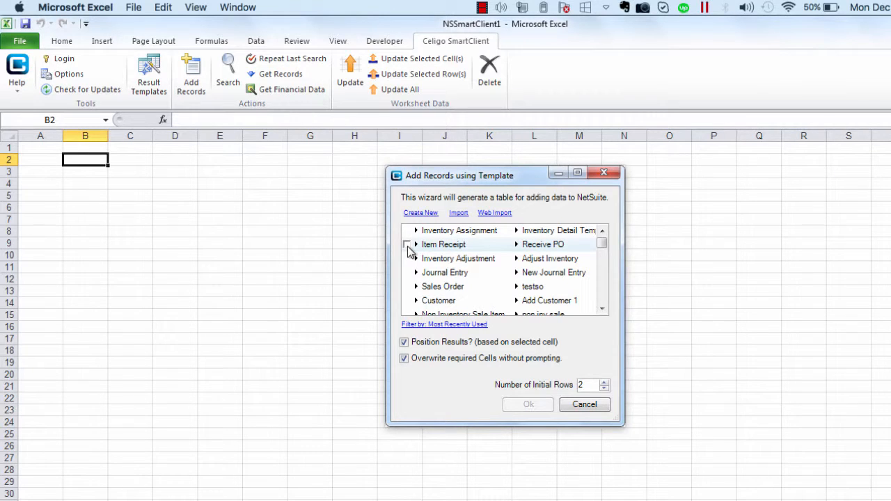
pyautogui.click(407, 245)
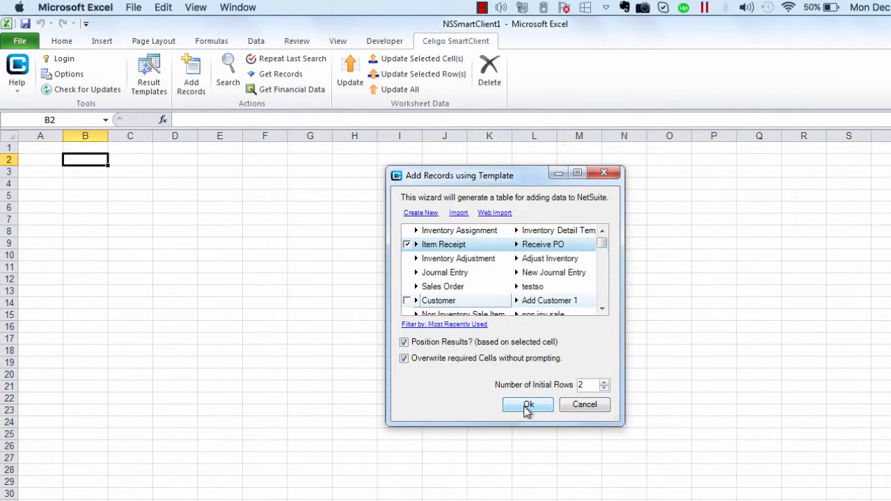
# Insert the two-row Item Receipt table and widen the Created From column
pyautogui.click(527, 404)
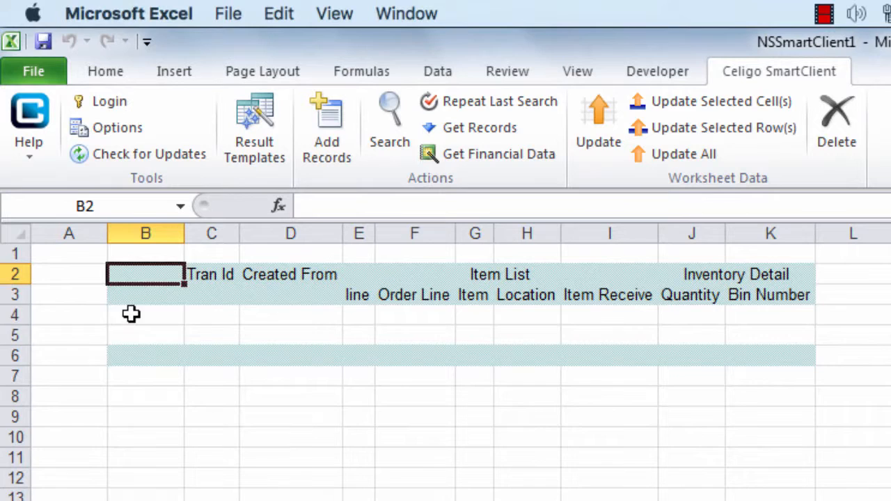
pyautogui.moveTo(145, 273); pyautogui.dragTo(145, 355)
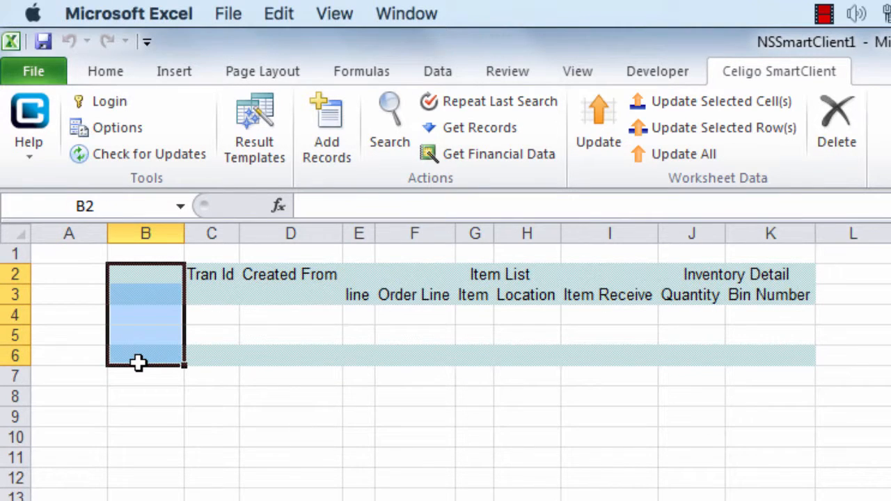
pyautogui.moveTo(178, 298)
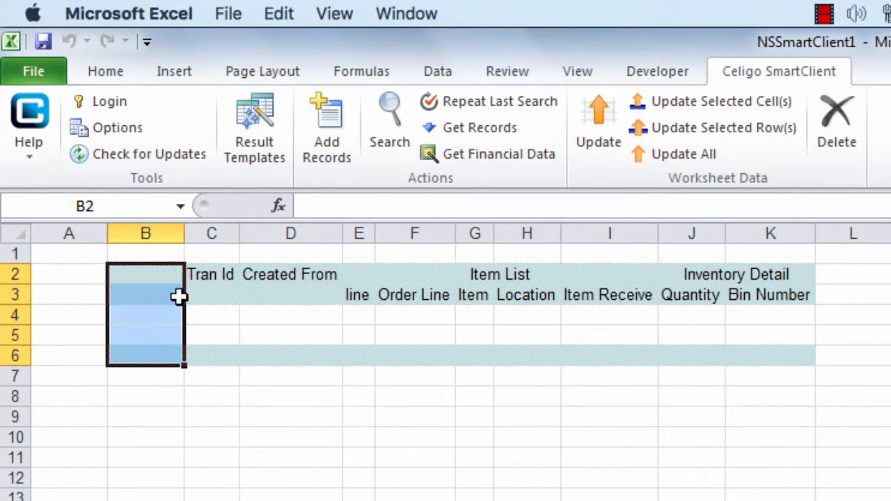
pyautogui.moveTo(145, 295); pyautogui.dragTo(212, 351)
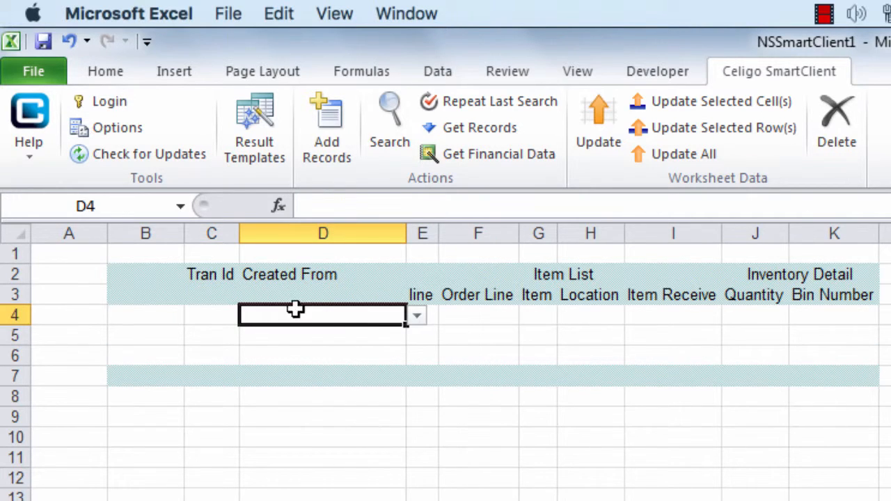
pyautogui.moveTo(479, 428)
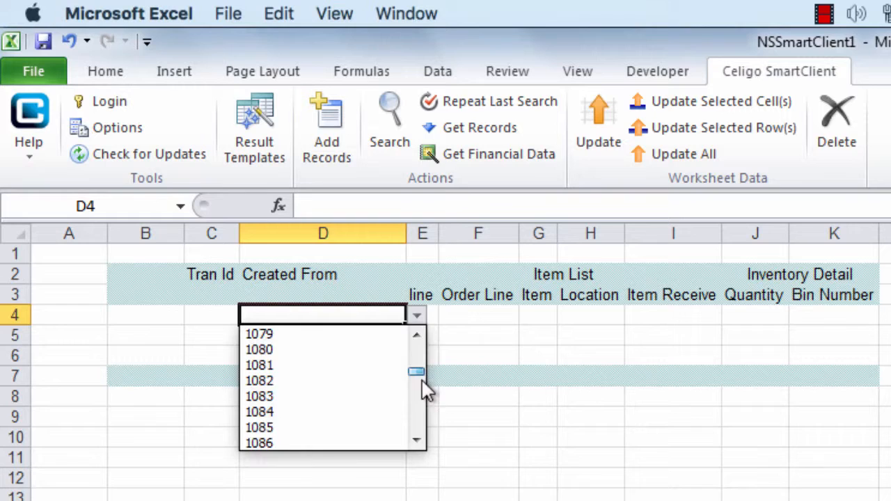
pyautogui.scroll(-3)
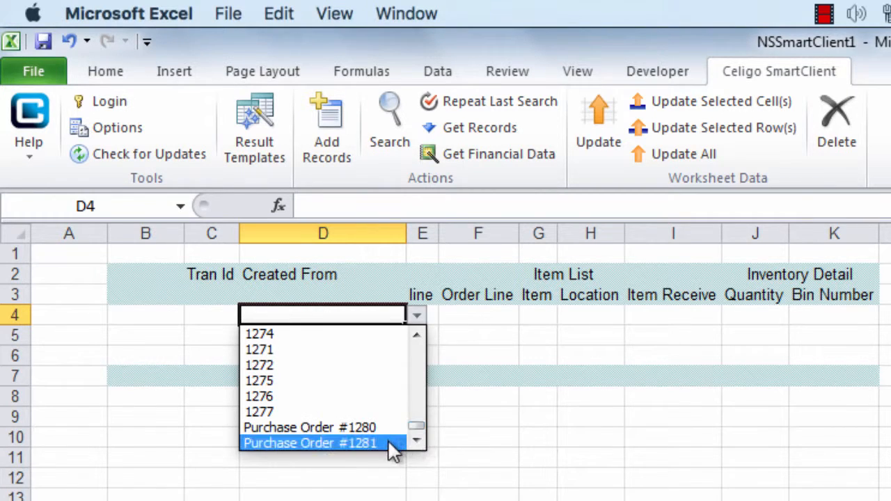
# Set both rows to Purchase Order #1281 with order line numbers 1 and 2
pyautogui.click(309, 442)
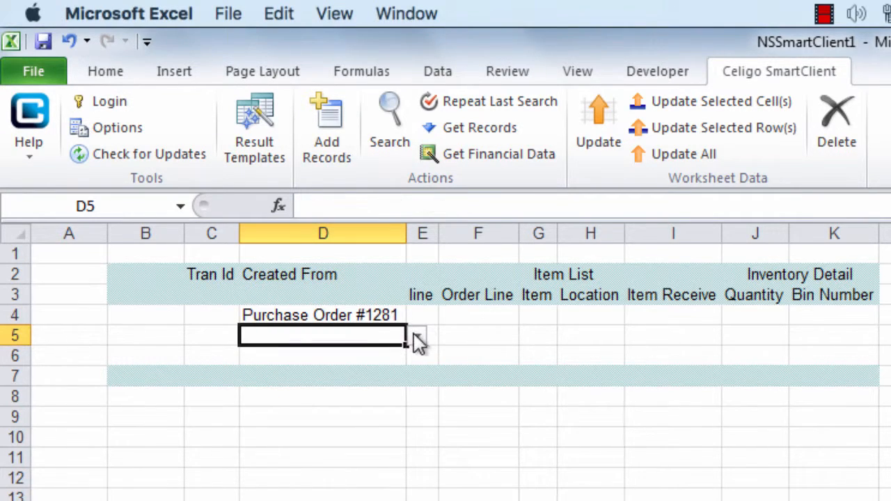
pyautogui.click(415, 335)
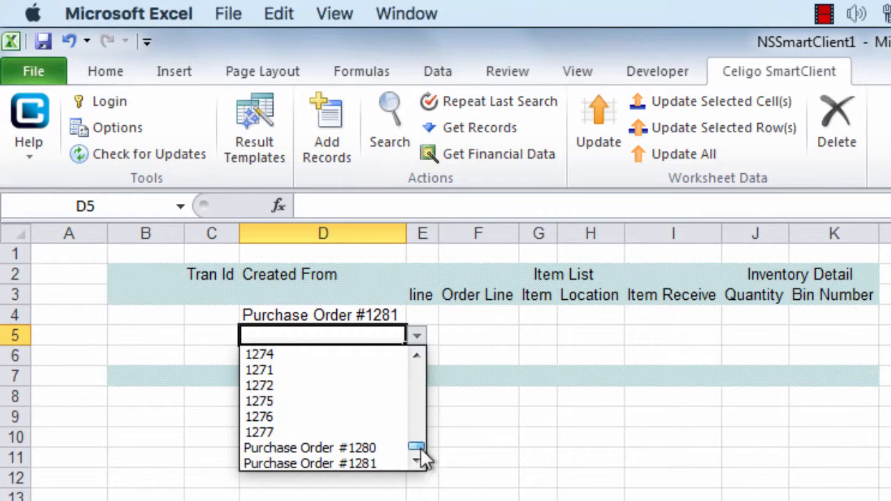
pyautogui.click(309, 464)
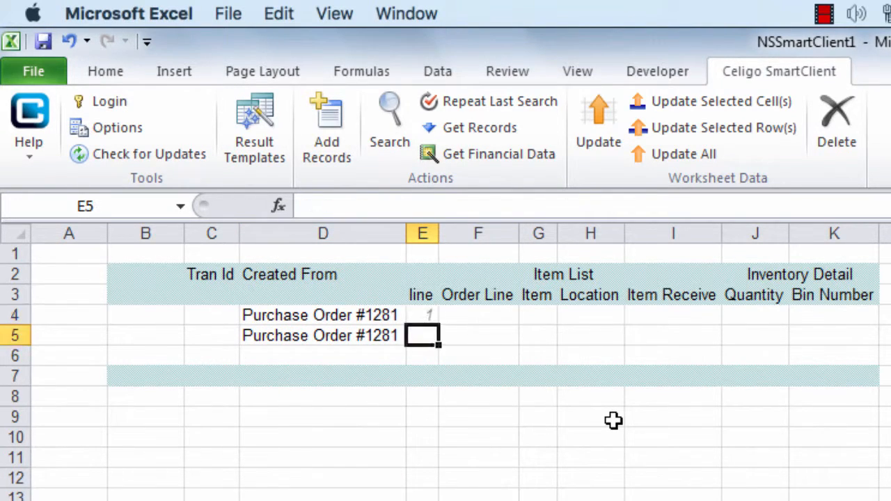
pyautogui.write('2')
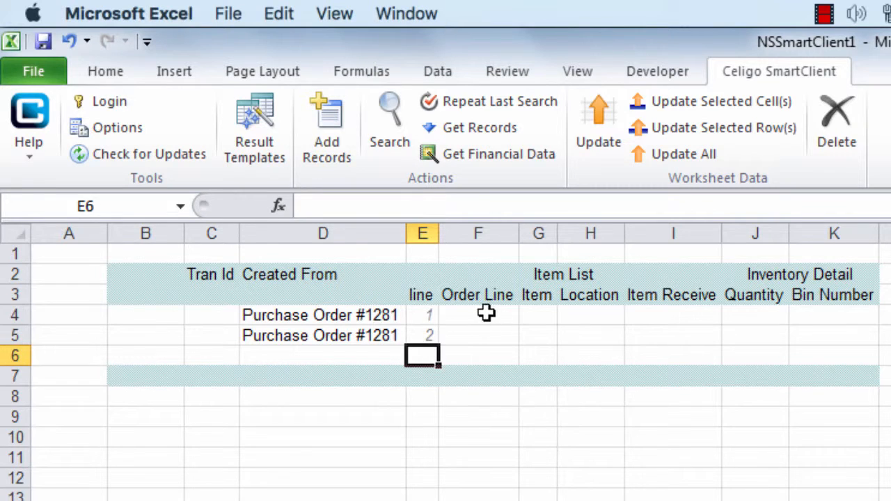
pyautogui.write('1')
pyautogui.click(538, 336)
pyautogui.write('ink toner')
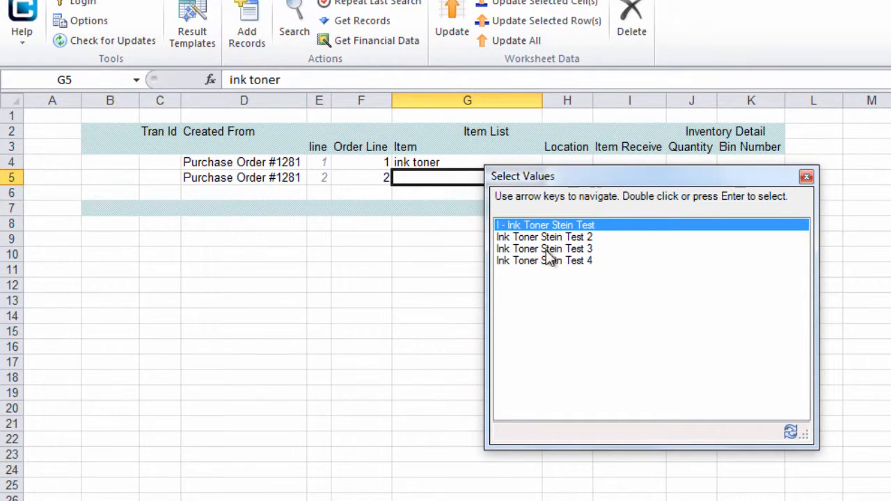
# Set items Ink Toner Stein Test 2 and 3, location Boston, and mark line 1 received
pyautogui.doubleClick(543, 236)
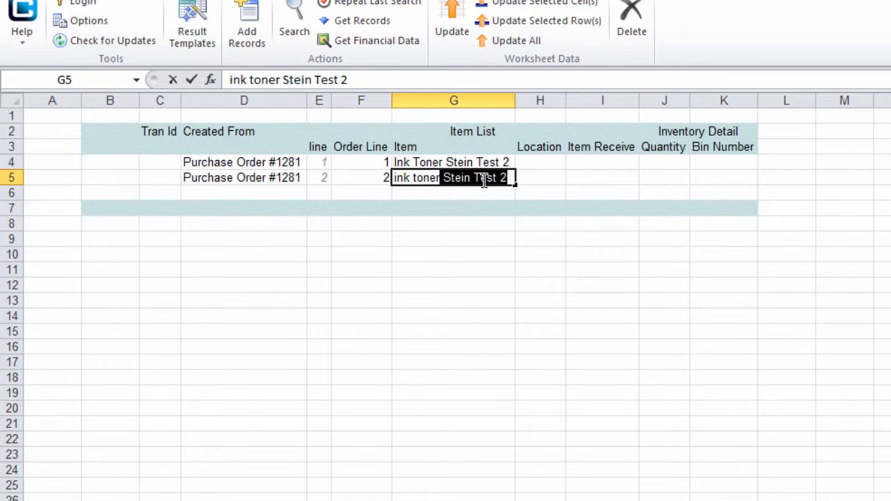
pyautogui.press('enter')
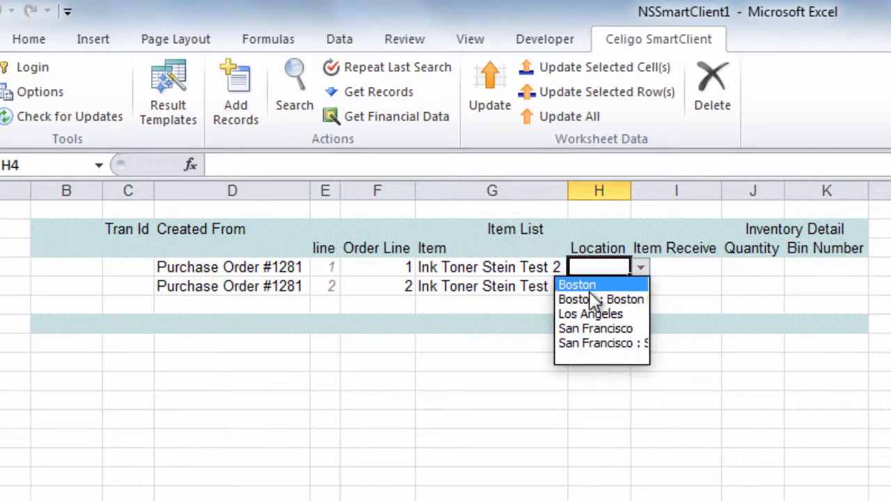
pyautogui.click(577, 284)
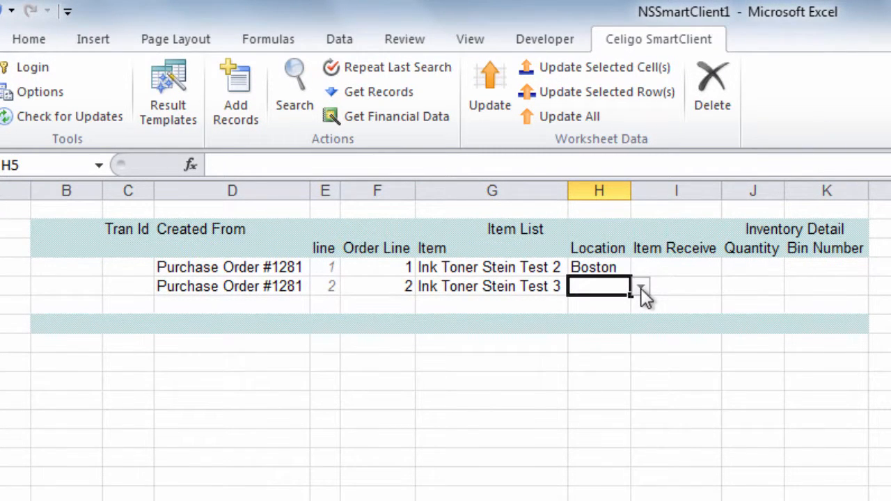
pyautogui.write('Boston')
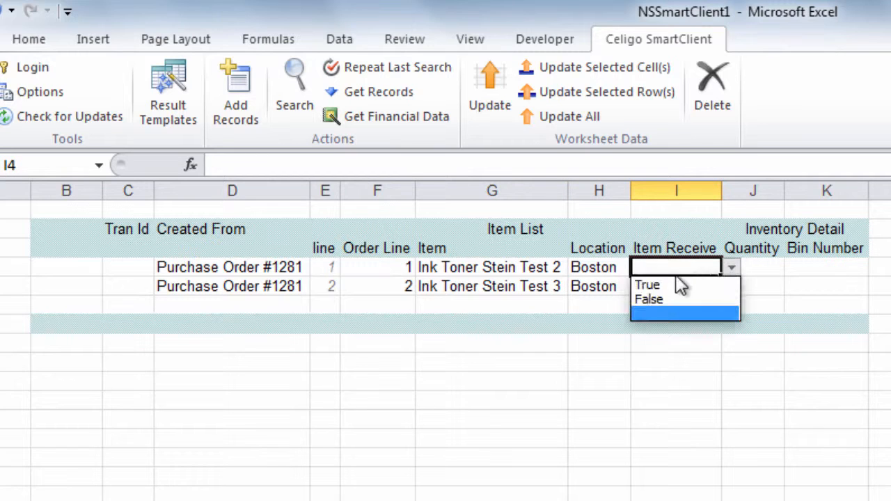
pyautogui.click(646, 284)
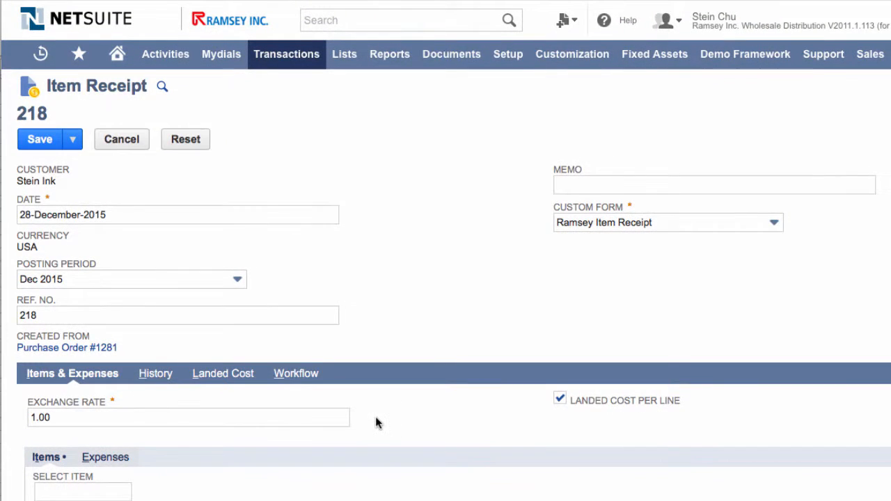
# View the first received line's inventory detail on Item Receipt 218 confirming bin 1001
pyautogui.scroll(-3)
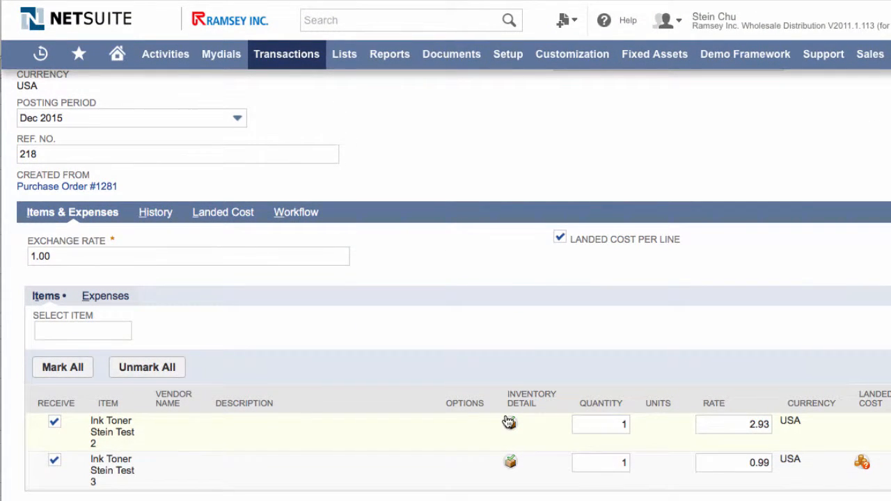
pyautogui.click(510, 420)
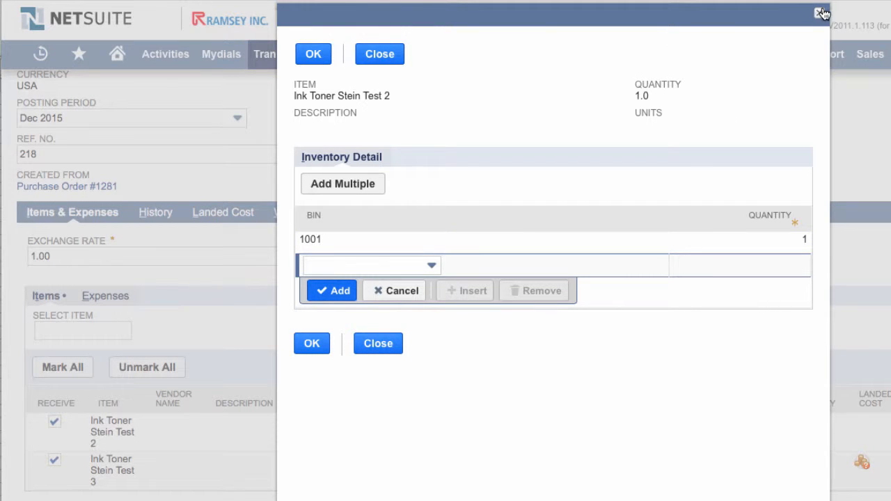
pyautogui.click(822, 14)
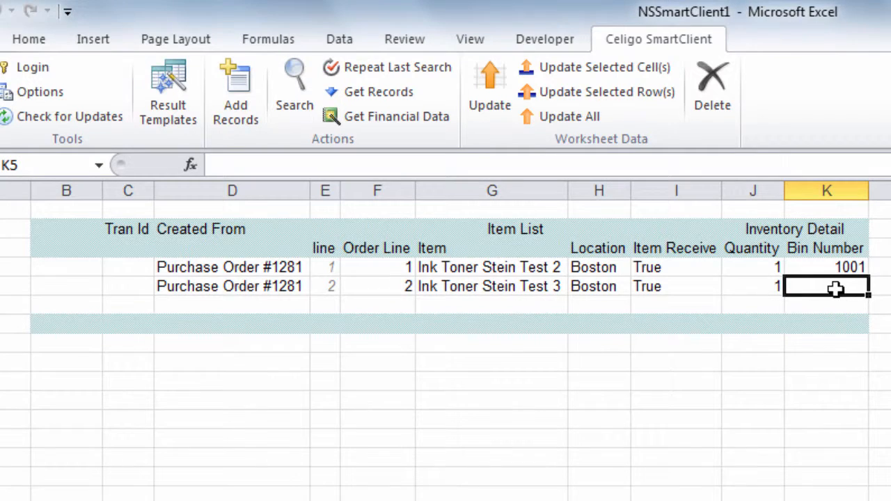
# Enter bin 1002 on the second Excel row and return to the NetSuite item receipt
pyautogui.write('1002')
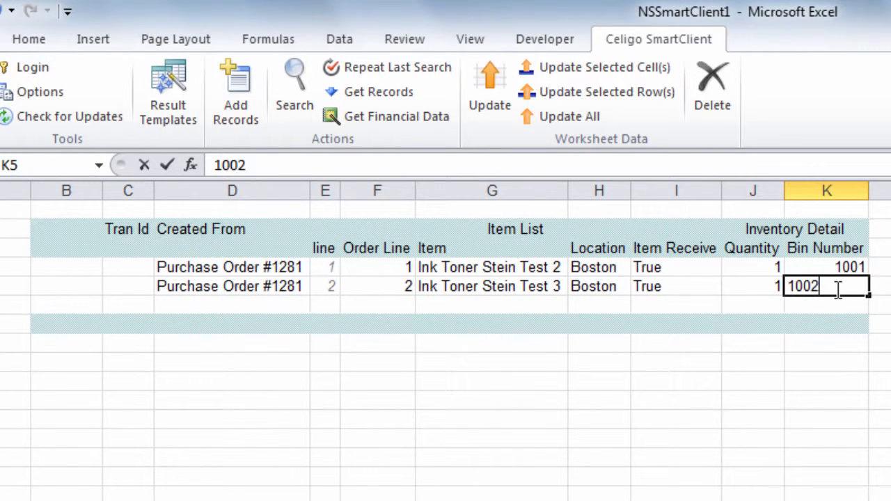
pyautogui.click(491, 287)
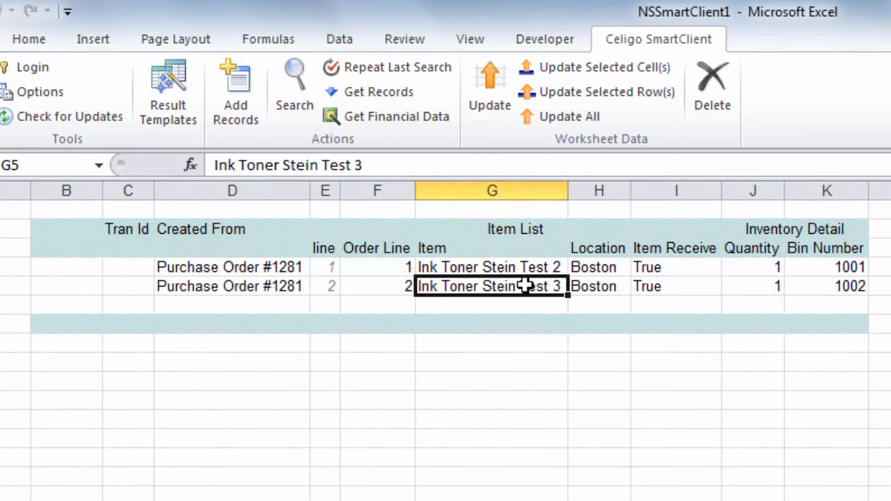
pyautogui.click(236, 91)
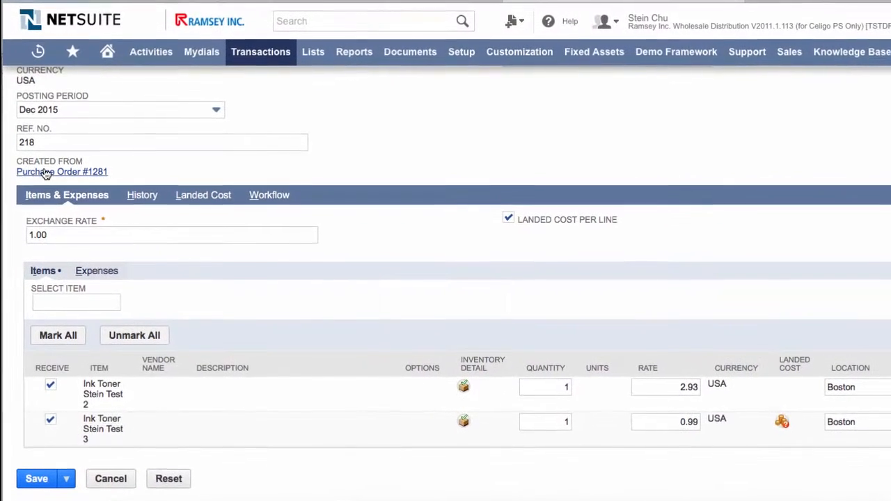
# Return to Purchase Order #1281, leaving the receipt page, and show Item Receipt 218 in Related Records
pyautogui.click(61, 173)
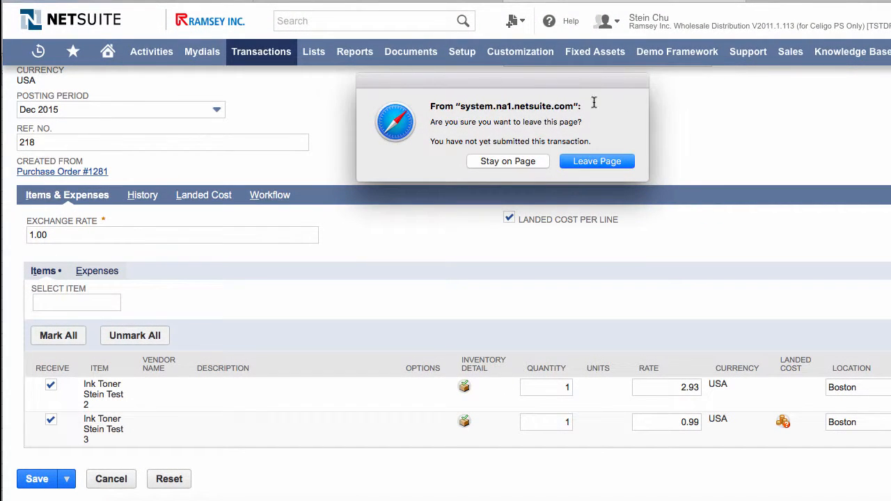
pyautogui.click(596, 162)
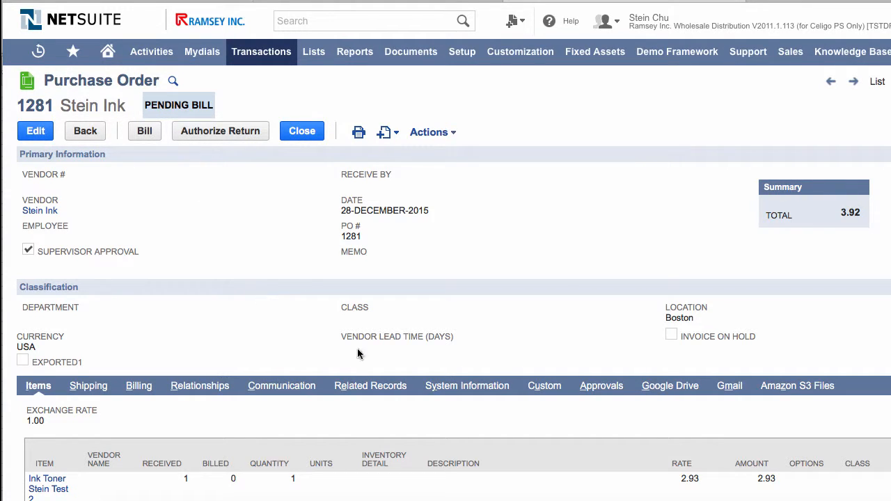
pyautogui.click(370, 386)
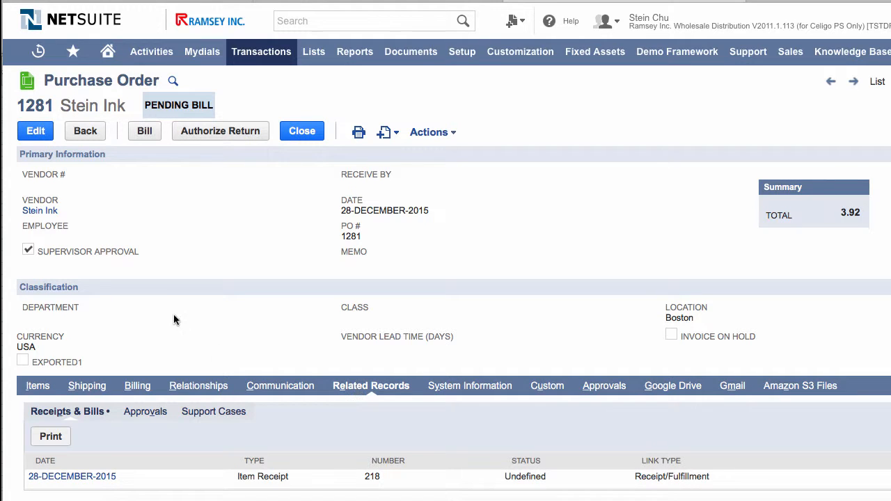
pyautogui.scroll(-3)
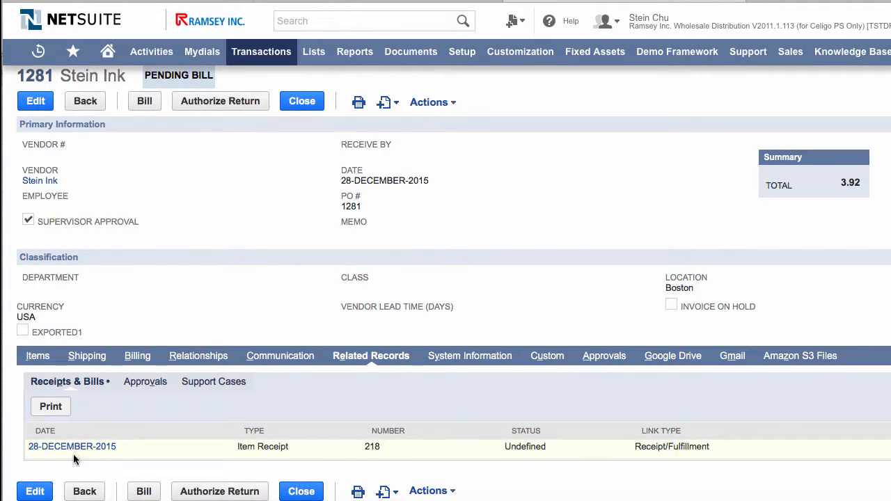